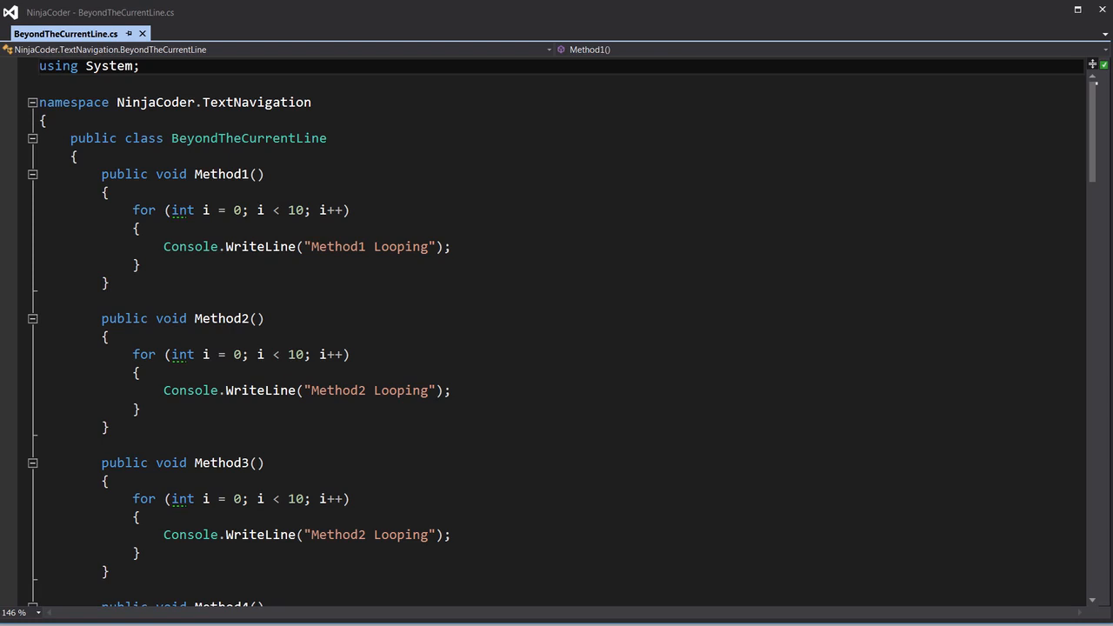
# Step: Place the caret inside Method2's loop and page down through the class to Method9
pyautogui.click(135, 372)
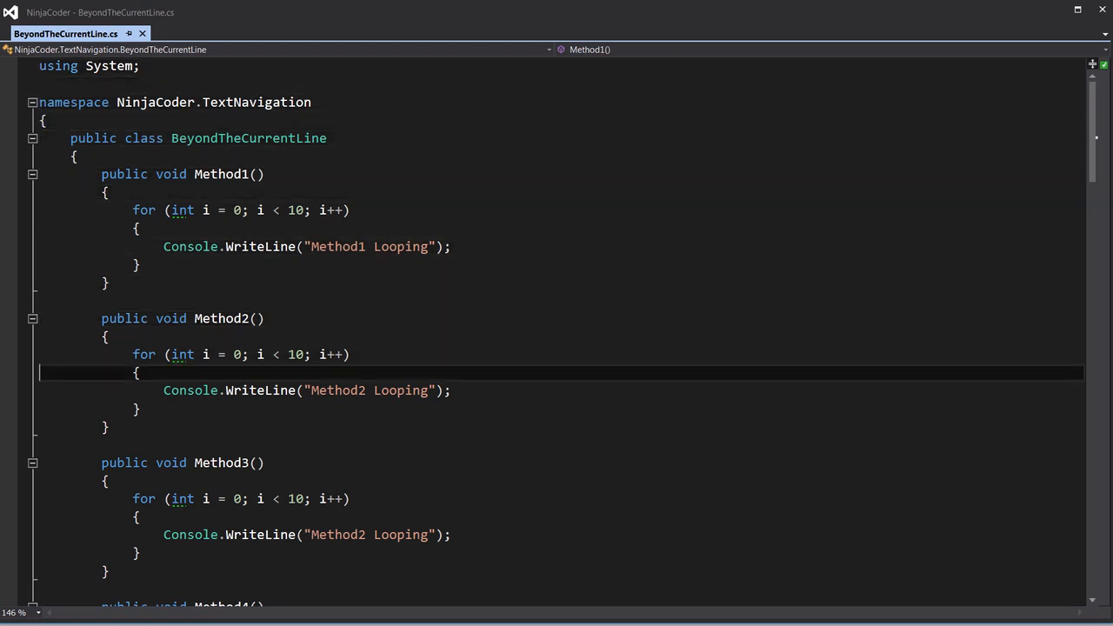
pyautogui.scroll(-3)
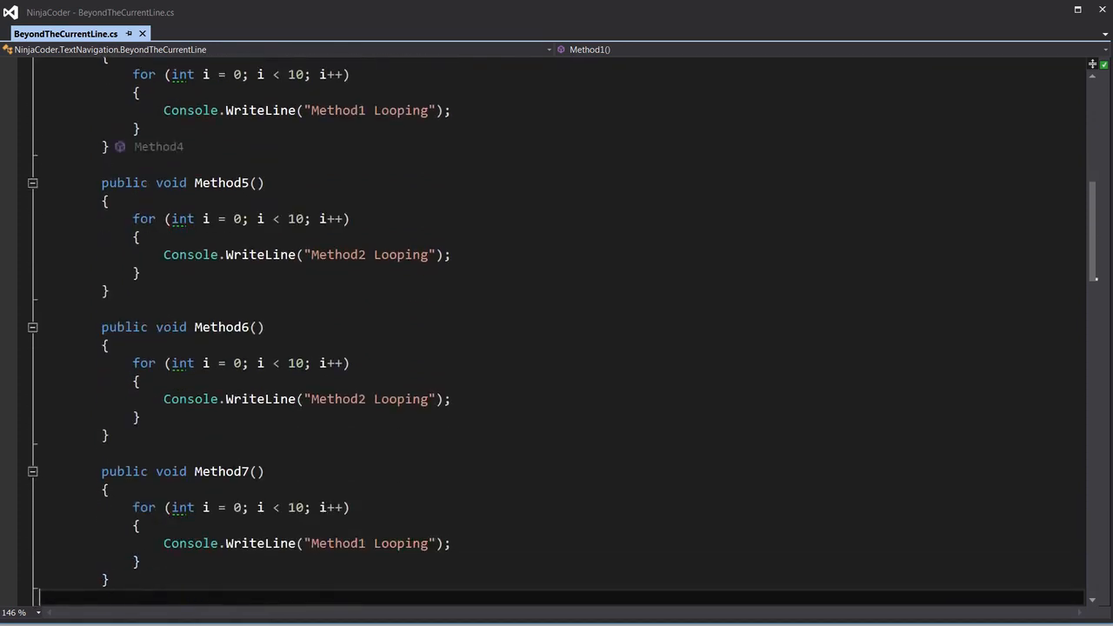
pyautogui.scroll(-3)
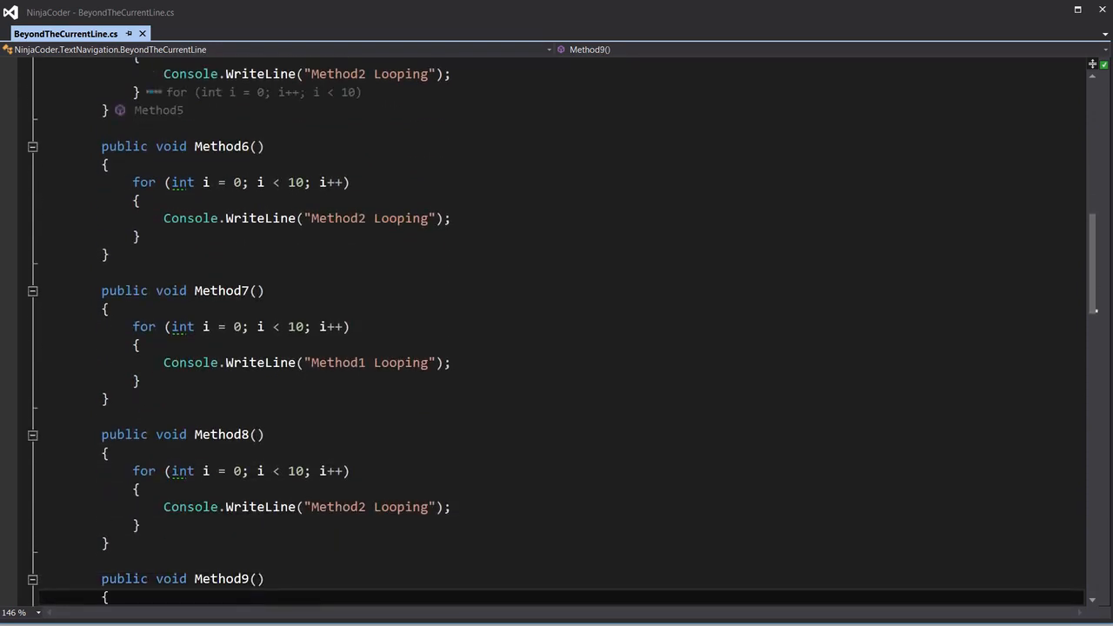
# Step: Jump to the file start, page down, jump to the end near Method15, then page back up to Method11
pyautogui.scroll(3)
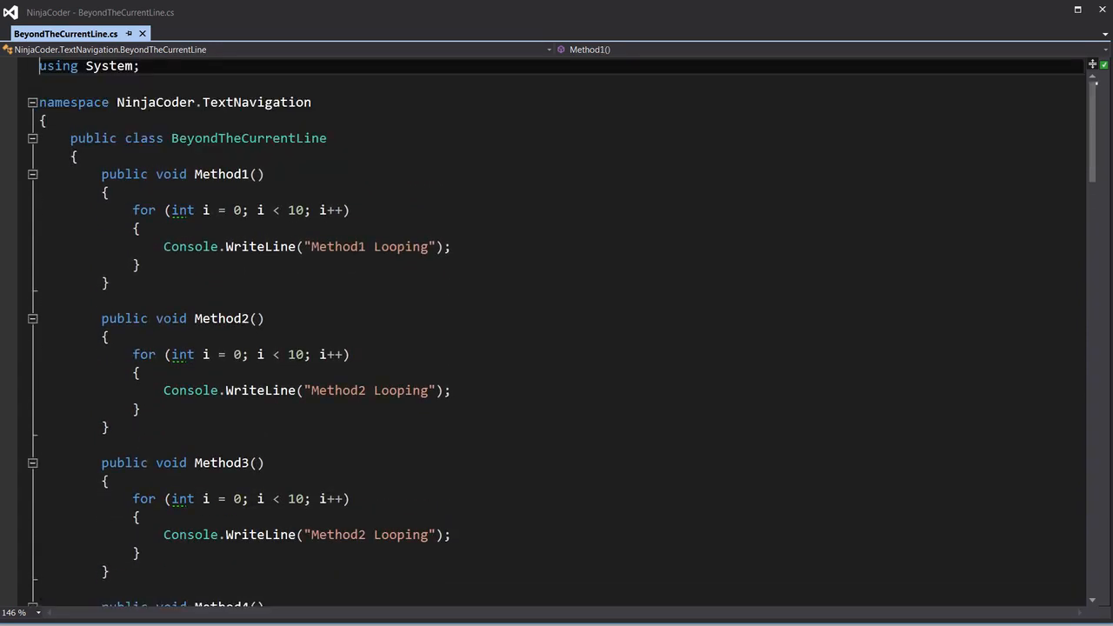
pyautogui.scroll(-3)
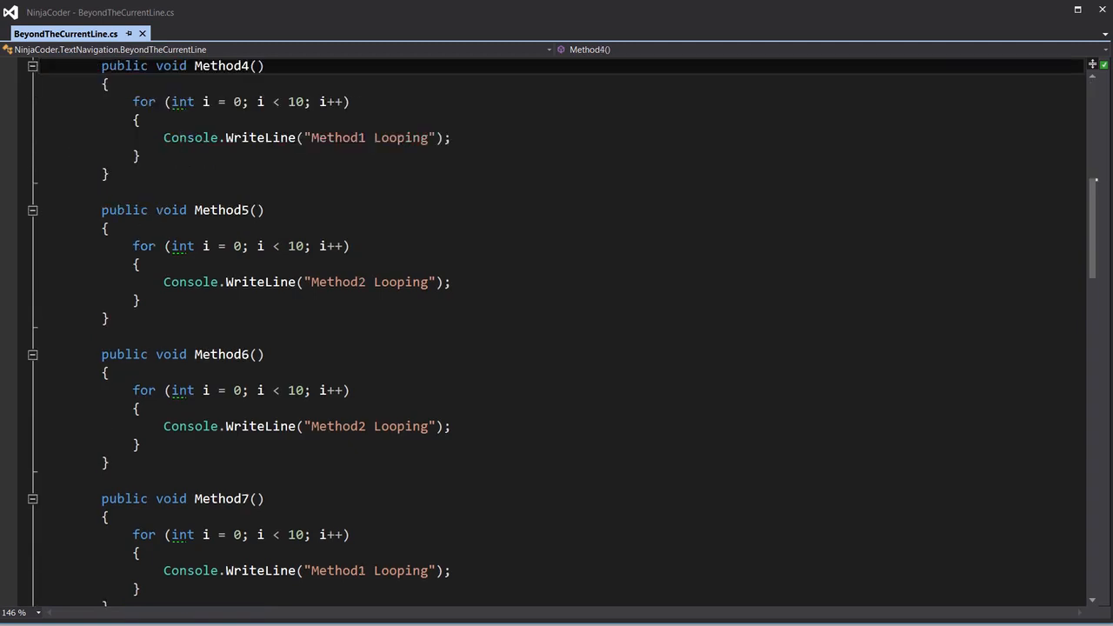
pyautogui.scroll(-3)
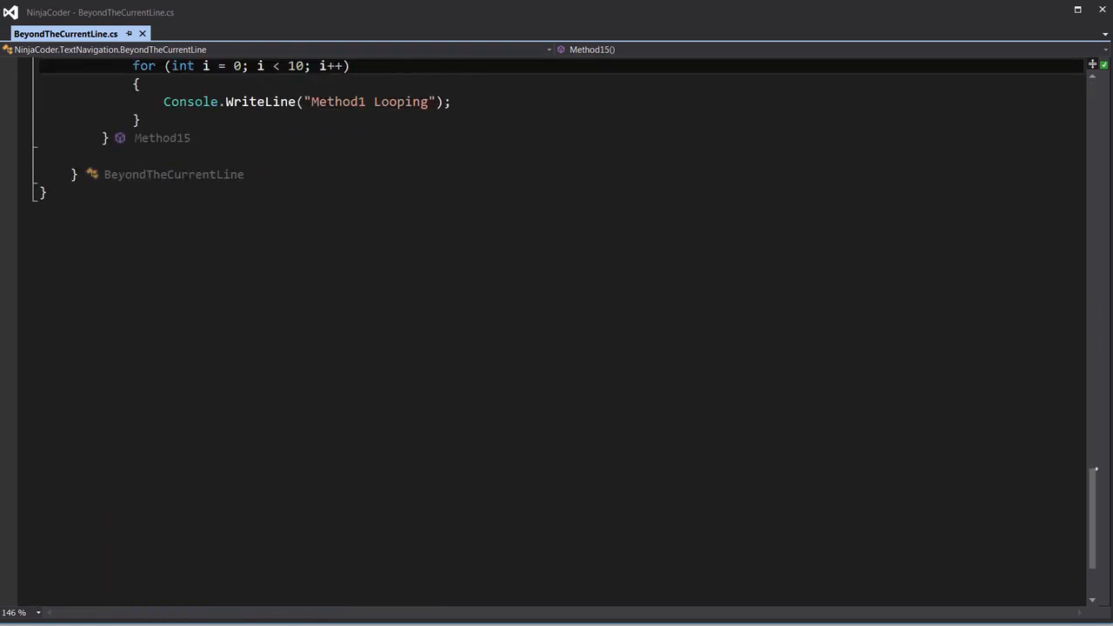
pyautogui.scroll(3)
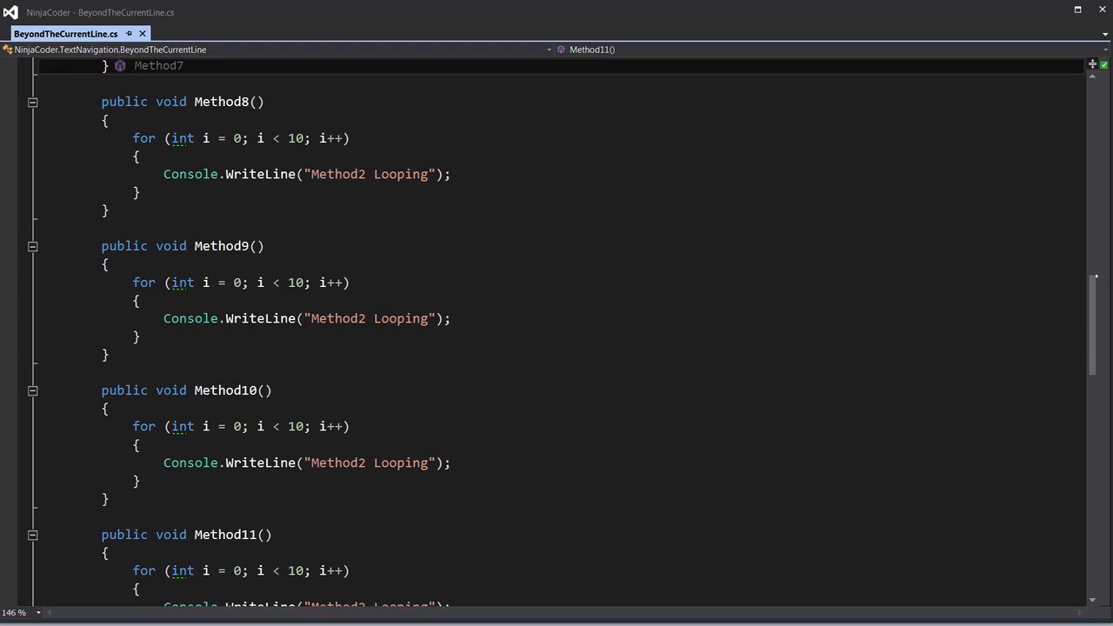
pyautogui.scroll(3)
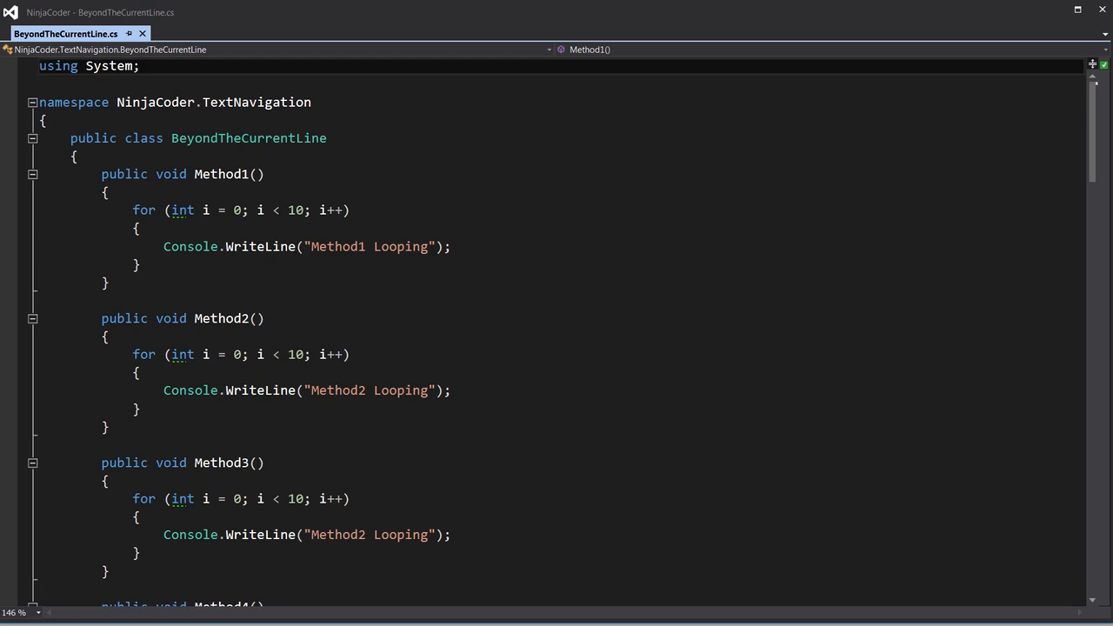
# Step: Place the caret on the first using line, visit Method15 at the end, then return to Method1 at the top
pyautogui.click(39, 66)
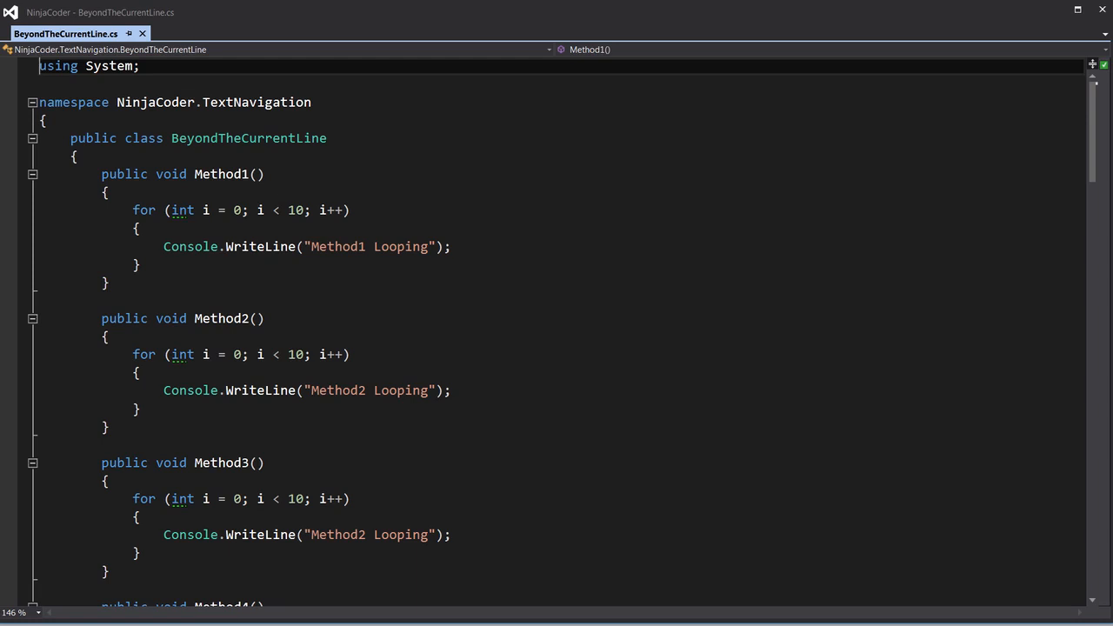
pyautogui.scroll(-3)
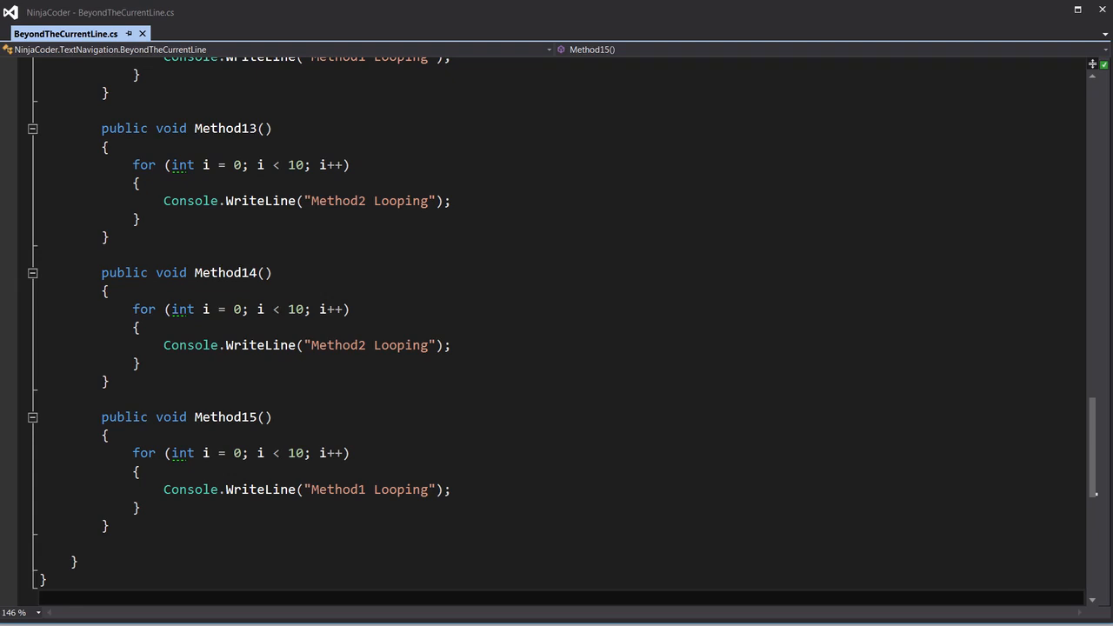
pyautogui.scroll(3)
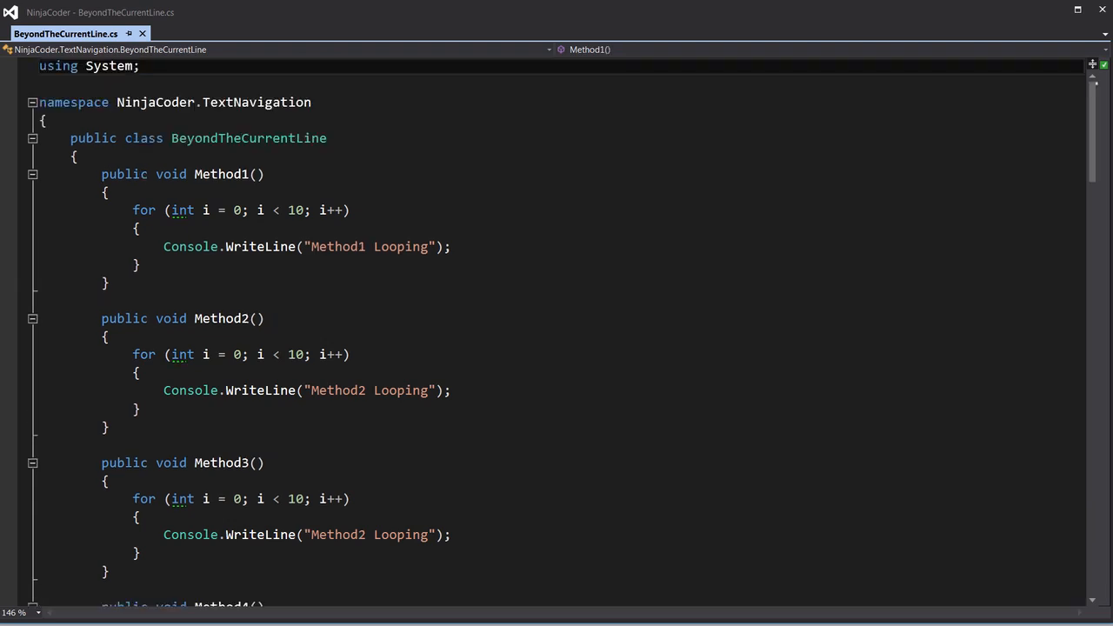